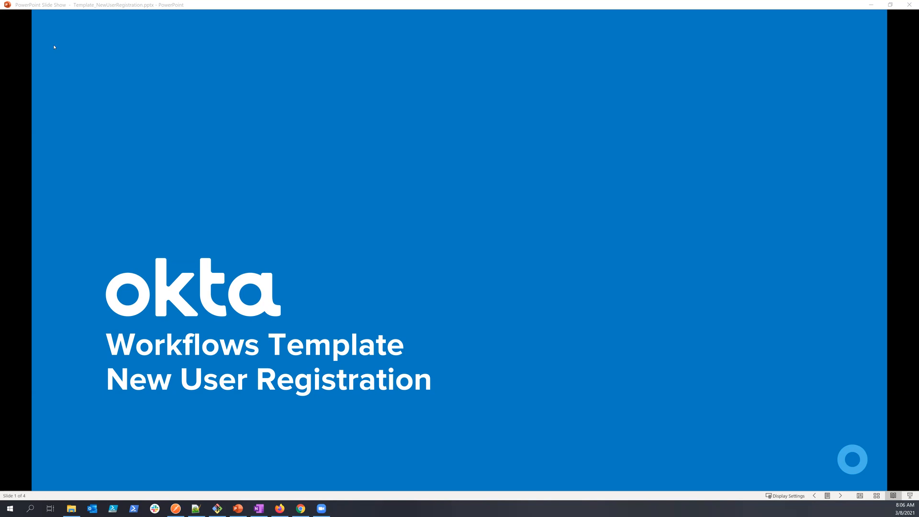
mouse_move(57, 46)
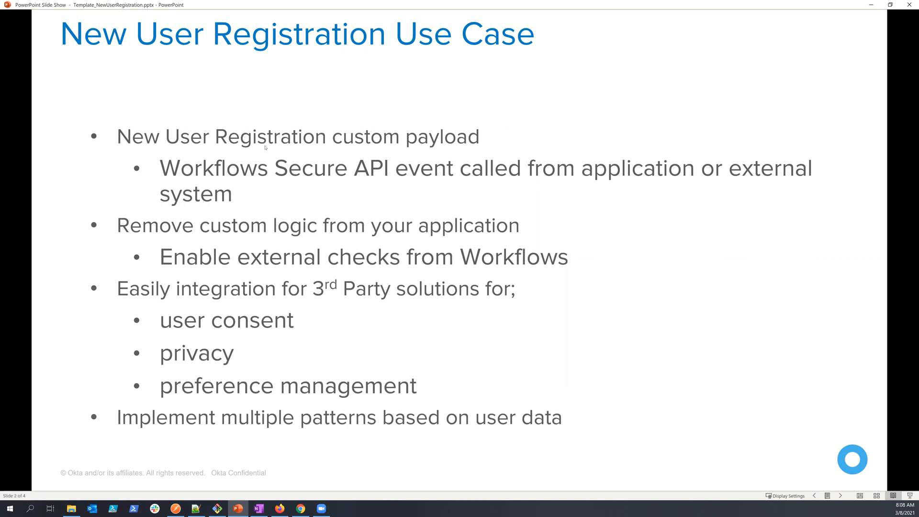
mouse_move(197, 71)
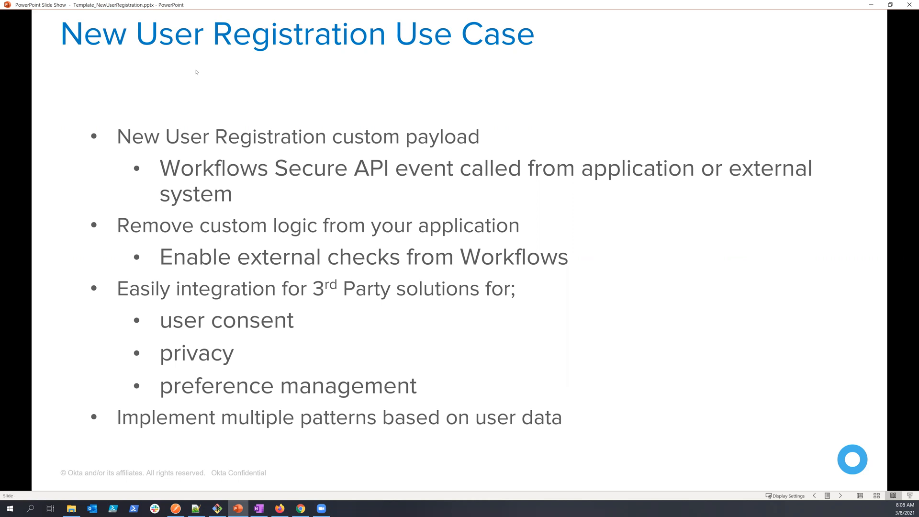
Advance the slide show to slide 3, the New User Registration API Event Trigger flowchart.
key(right)
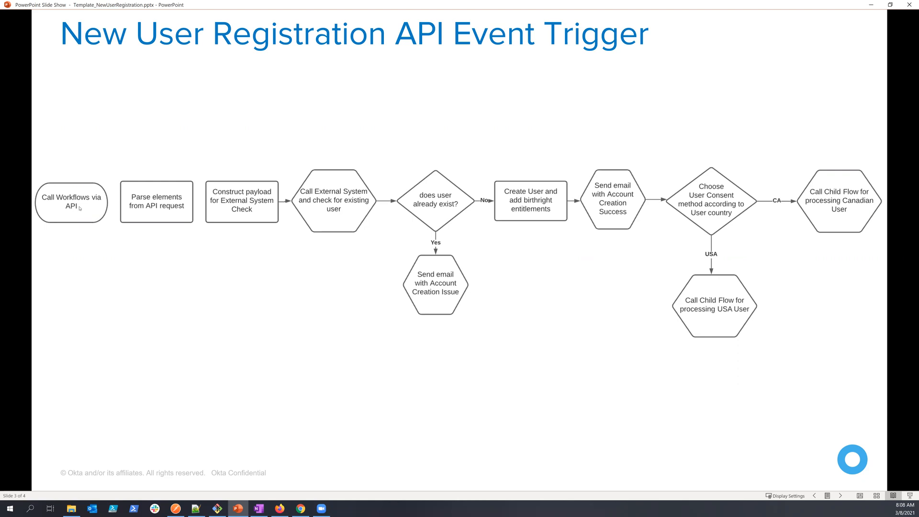
mouse_move(183, 216)
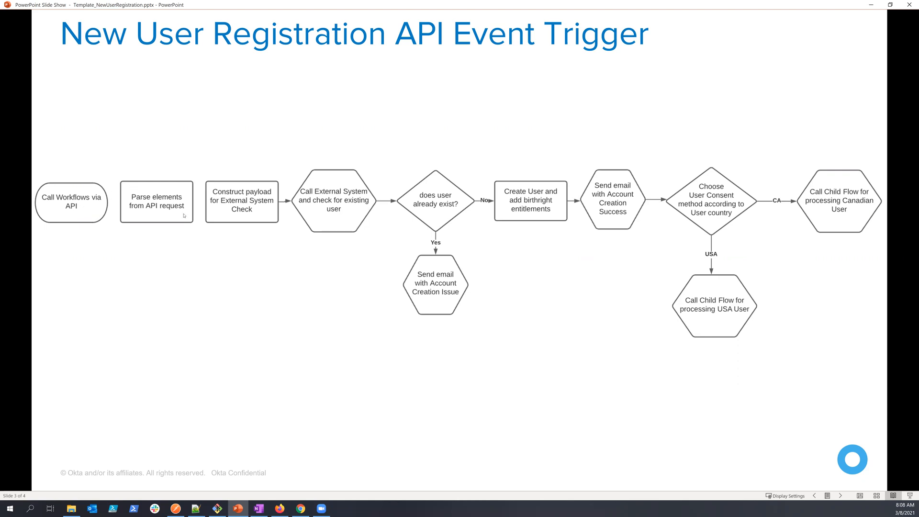
mouse_move(226, 227)
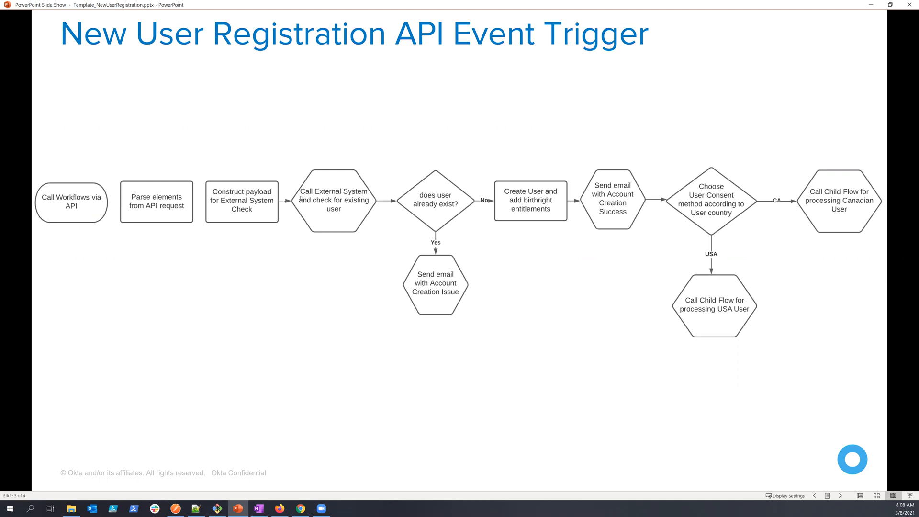
mouse_move(332, 181)
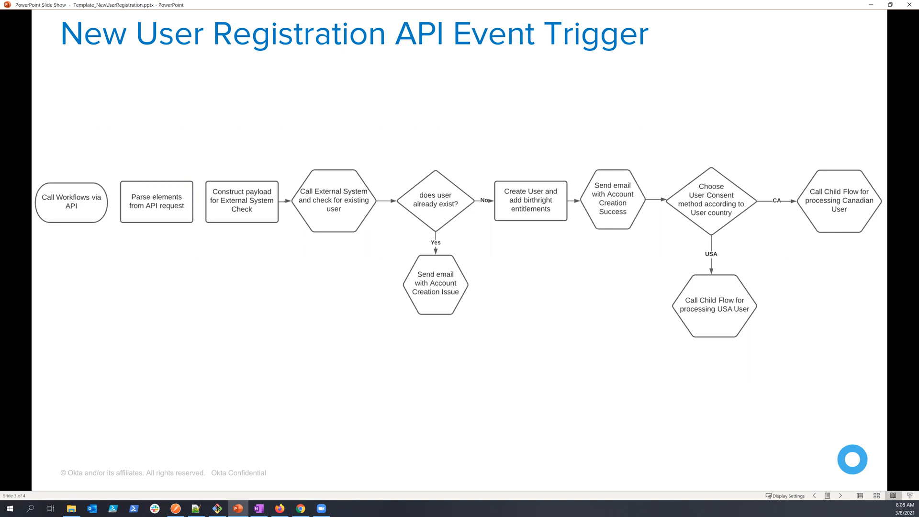
mouse_move(542, 187)
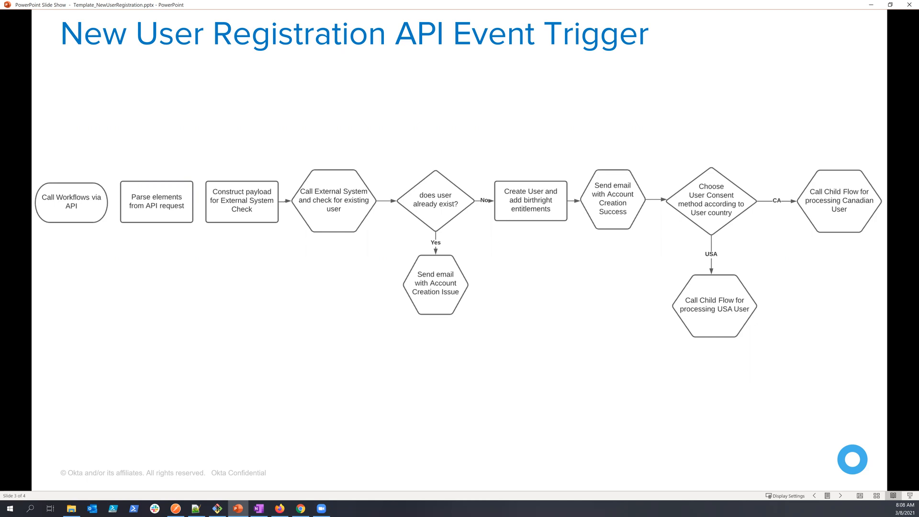
mouse_move(645, 284)
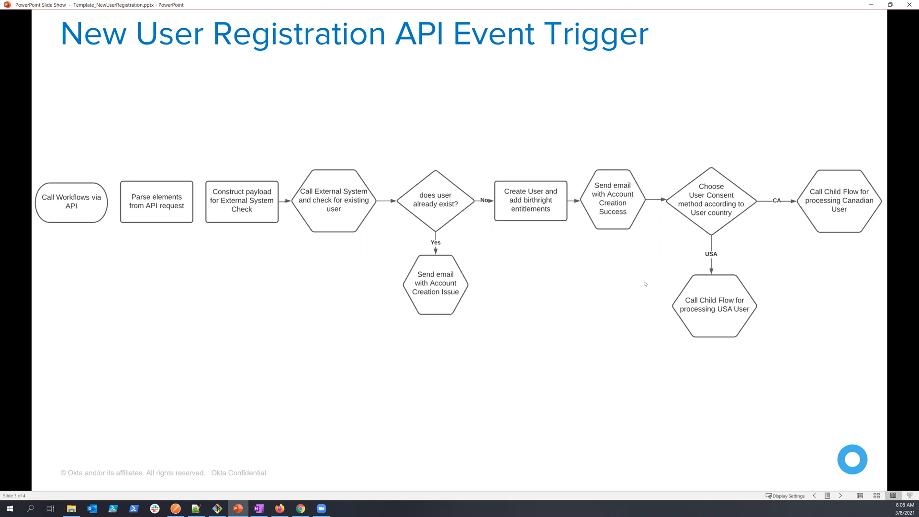
mouse_move(621, 200)
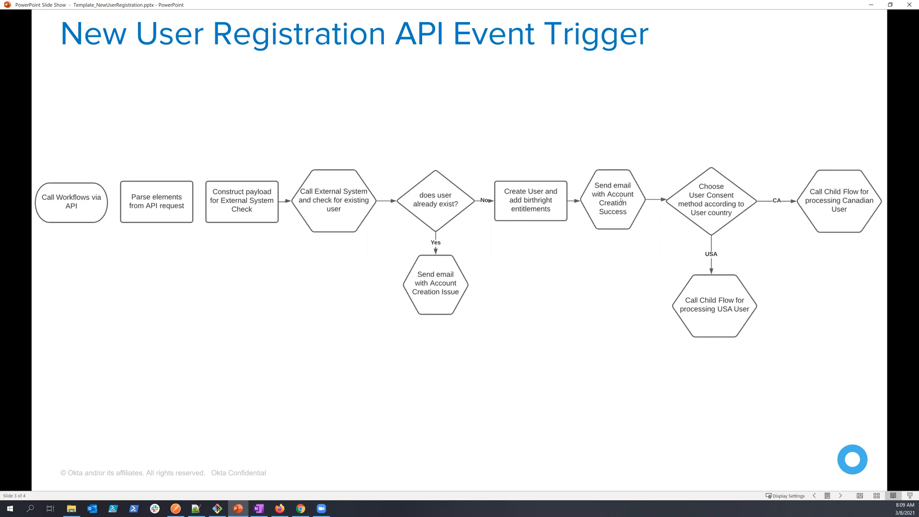
mouse_move(621, 200)
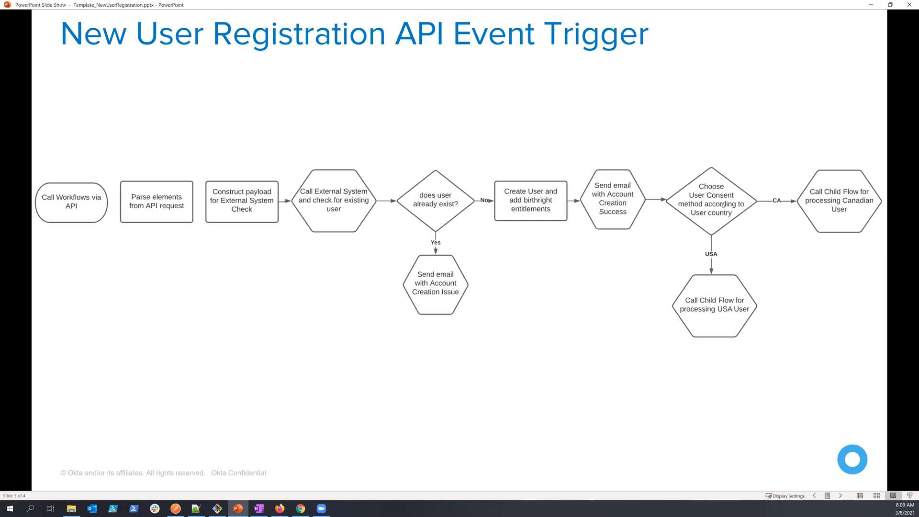
mouse_move(774, 223)
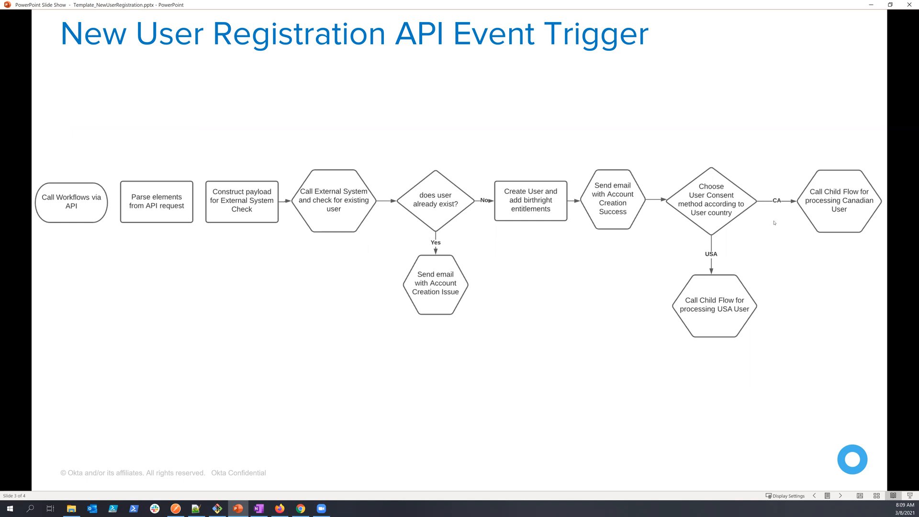
mouse_move(151, 223)
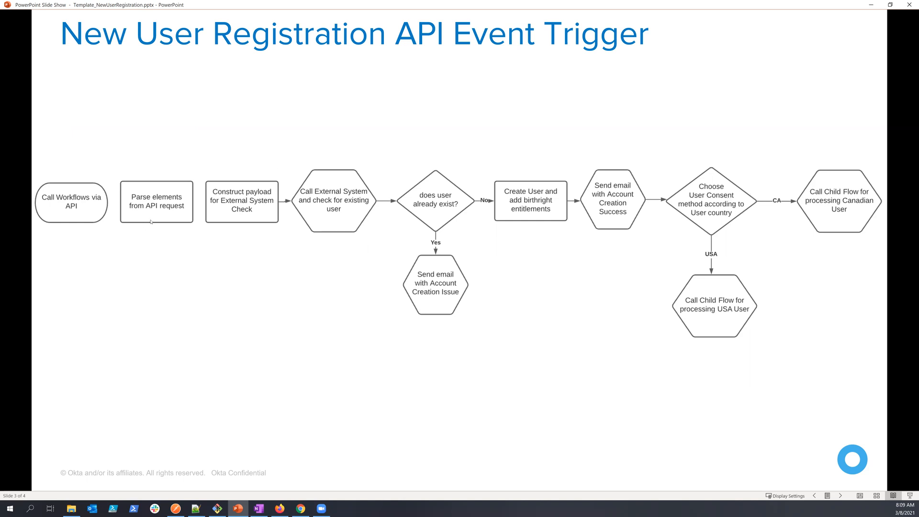
mouse_move(585, 159)
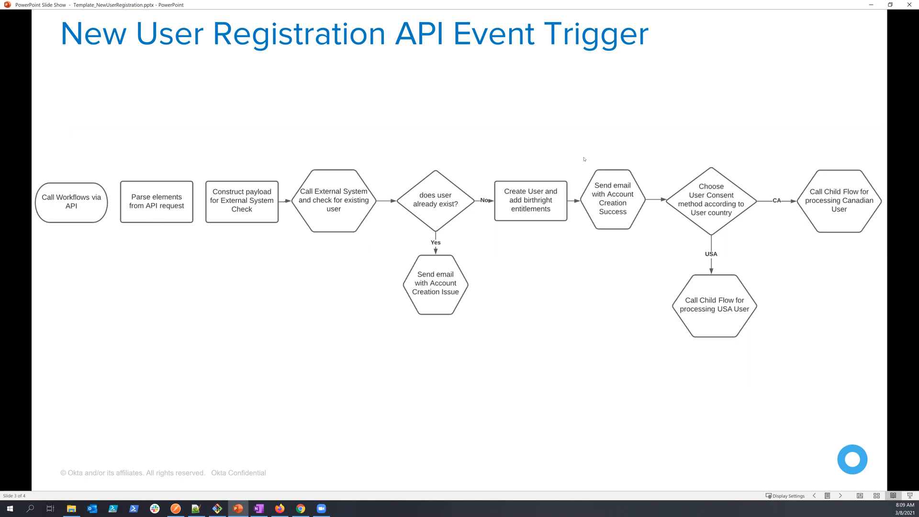
mouse_move(809, 203)
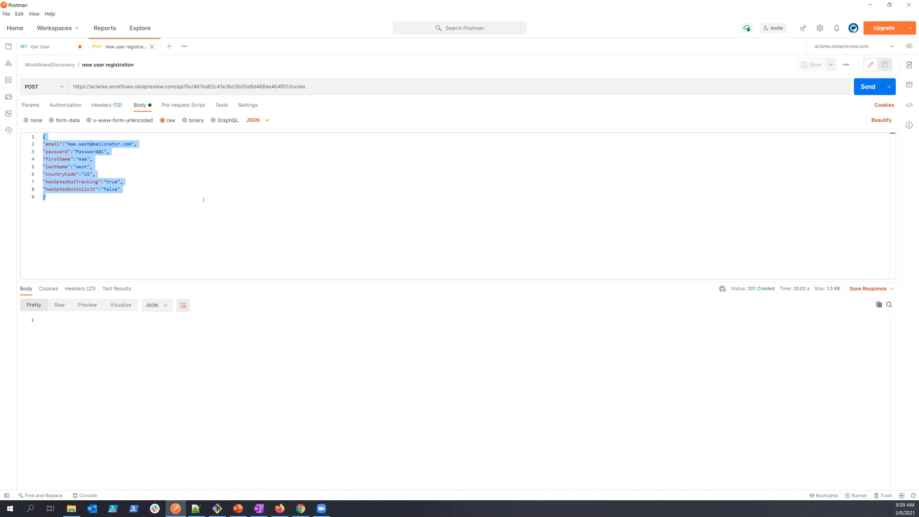
mouse_move(204, 200)
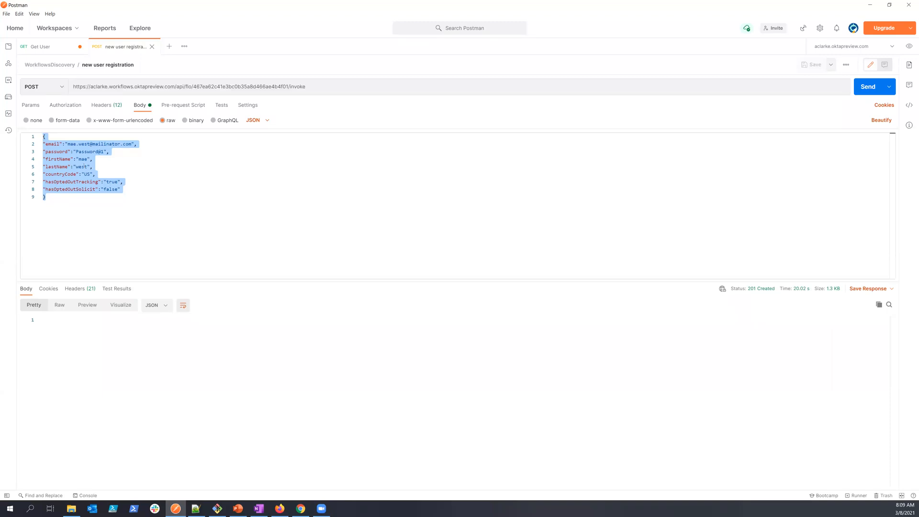
Copy the registration JSON body from Postman and start a Create_User_wExtCheck test run.
right_click(88, 164)
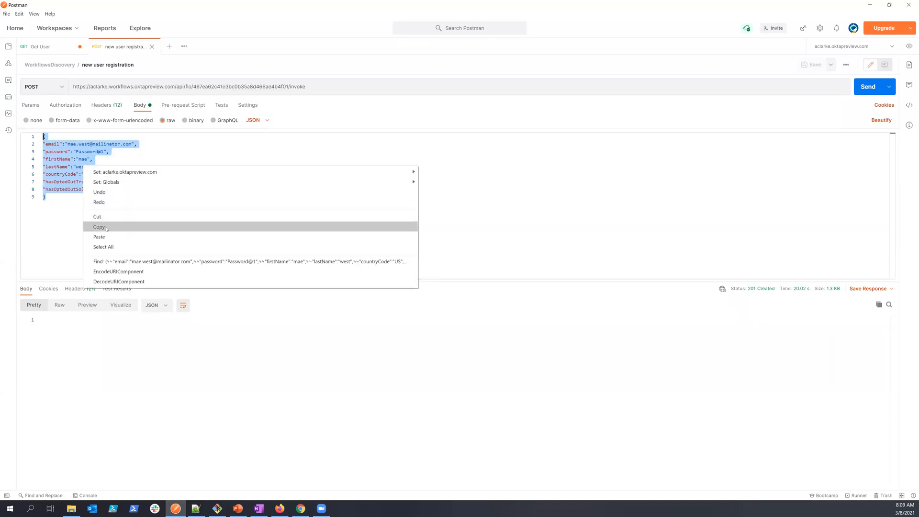
click(100, 227)
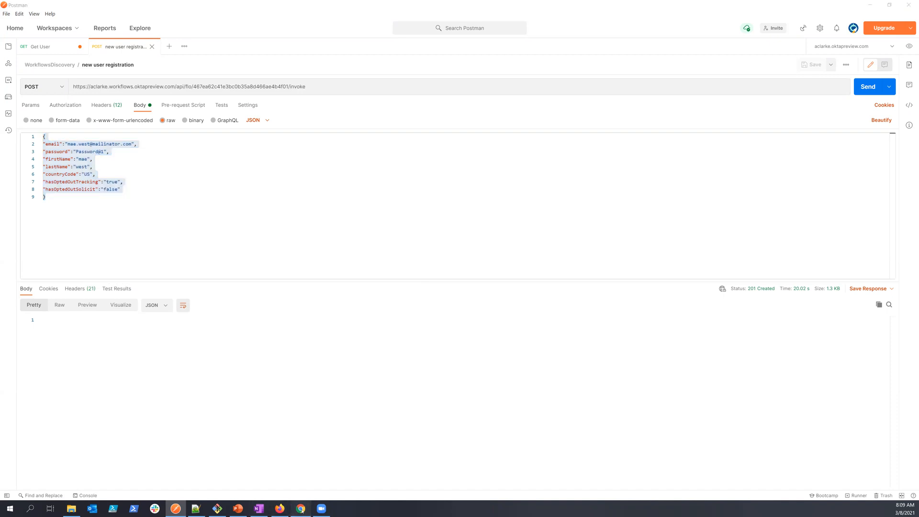
click(300, 508)
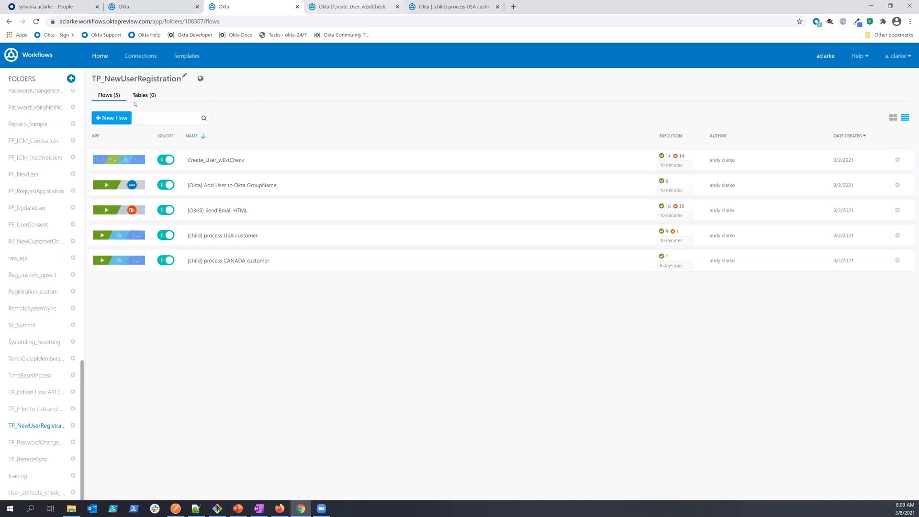
click(215, 160)
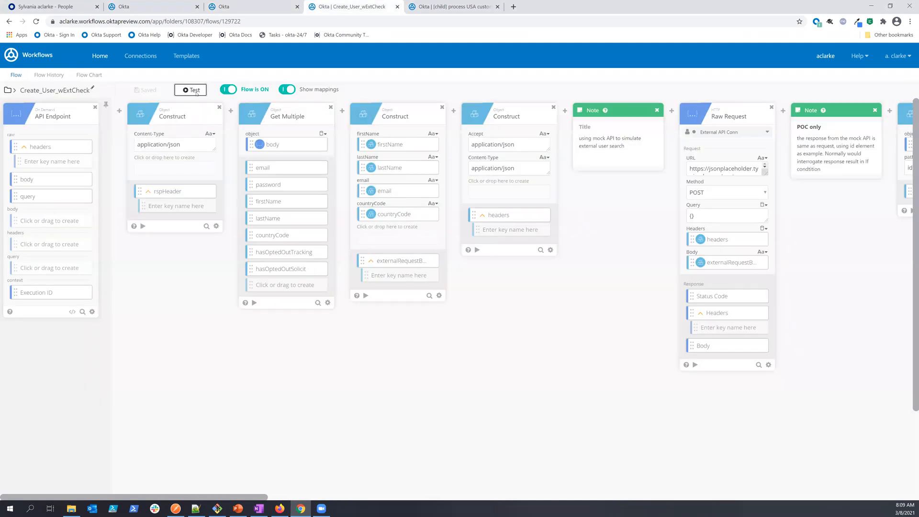
click(193, 90)
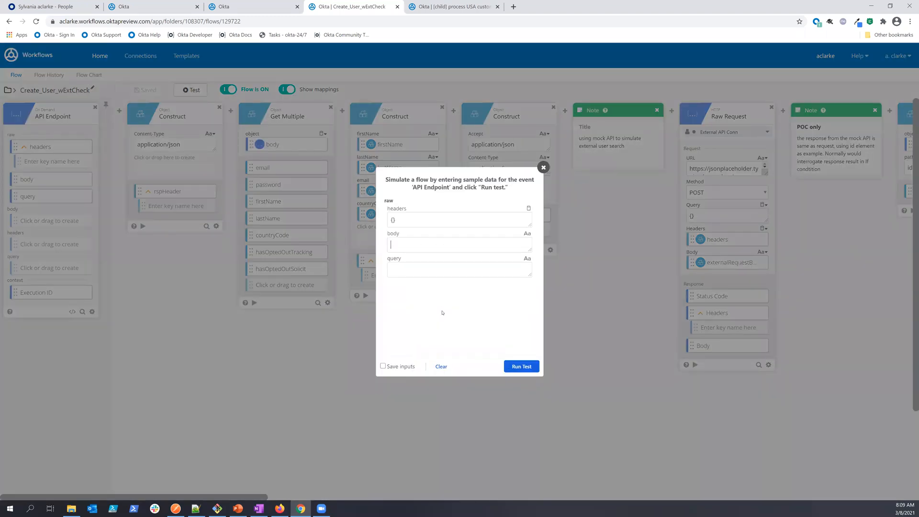
Run the test with the pasted body, including "hasOptedOutSolicit":"false", and open the flow history.
text("hasOptedOutSolicit":"false")
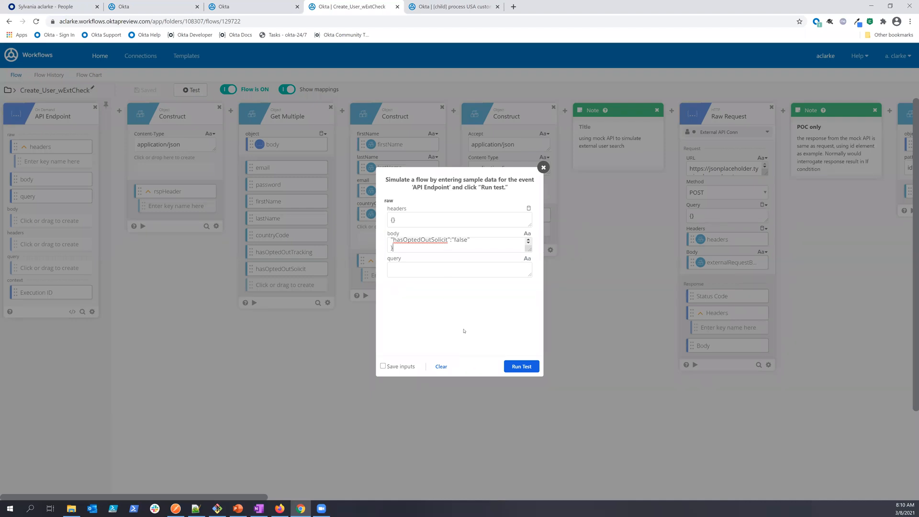
mouse_move(520, 366)
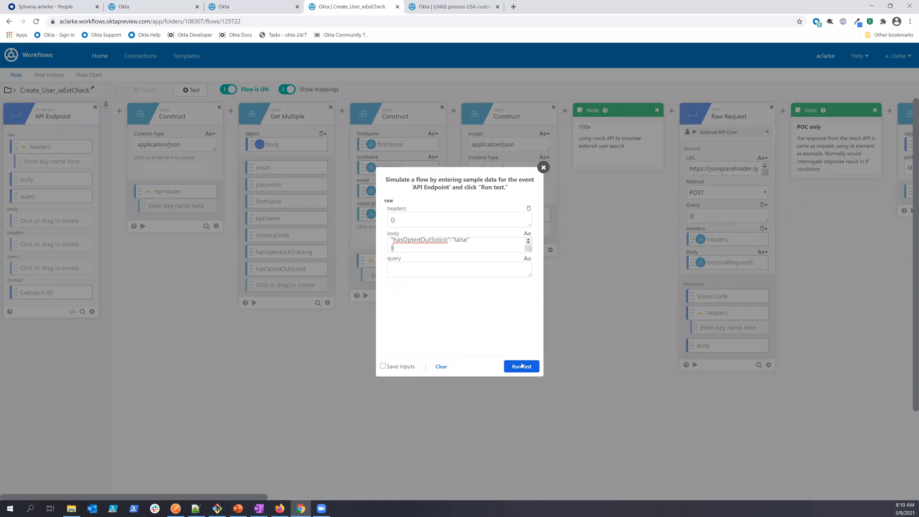
click(522, 366)
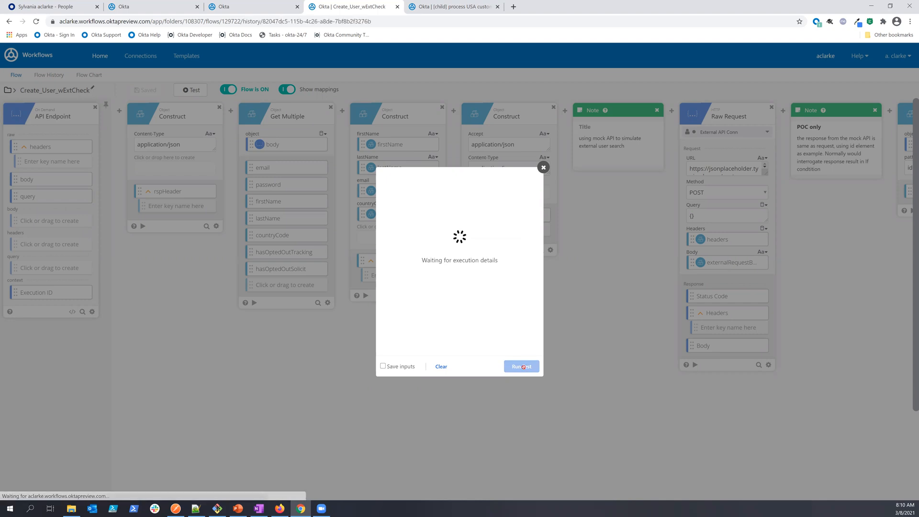
click(520, 366)
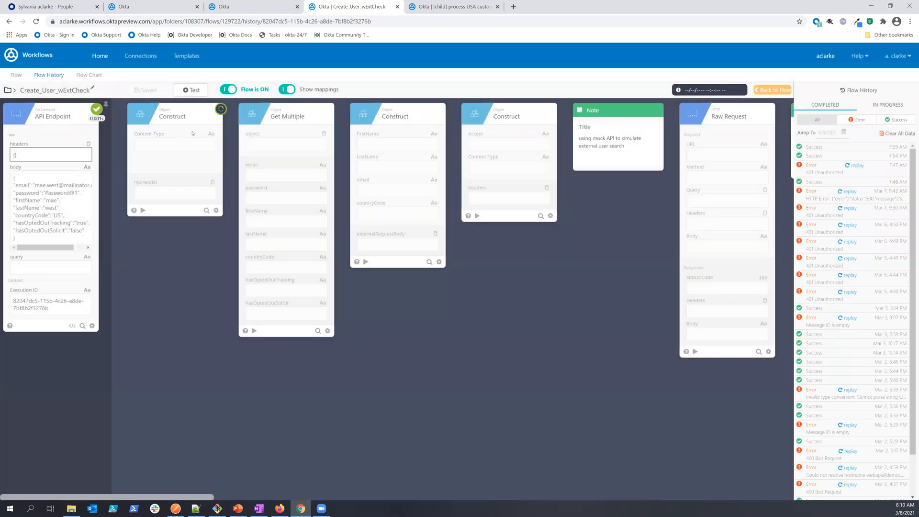
click(190, 90)
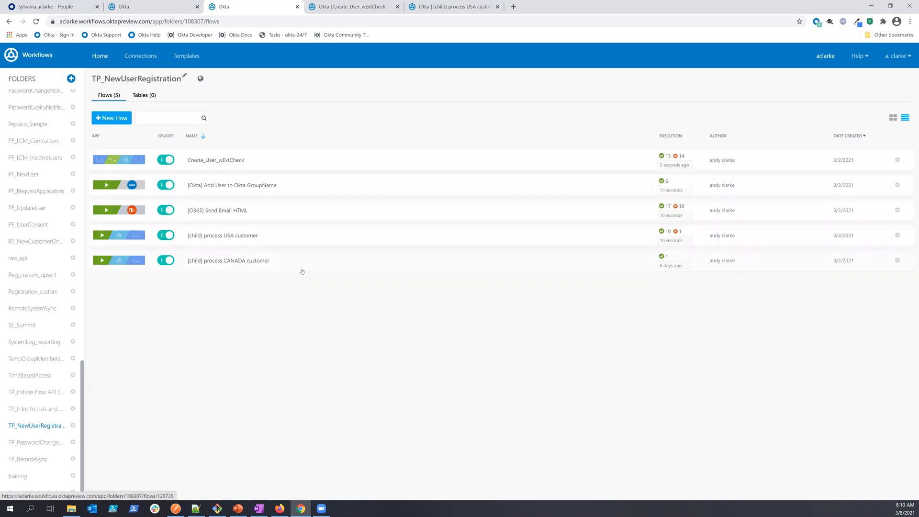
mouse_move(222, 235)
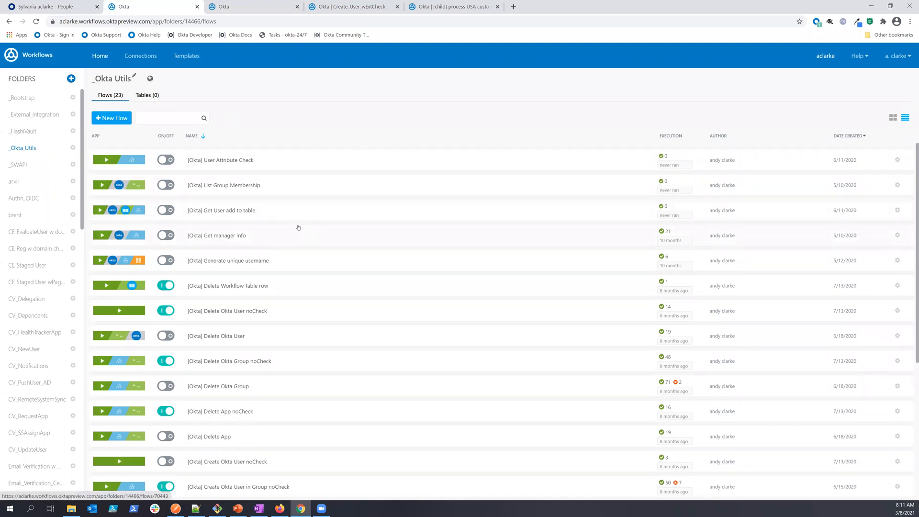
scroll(down, 3)
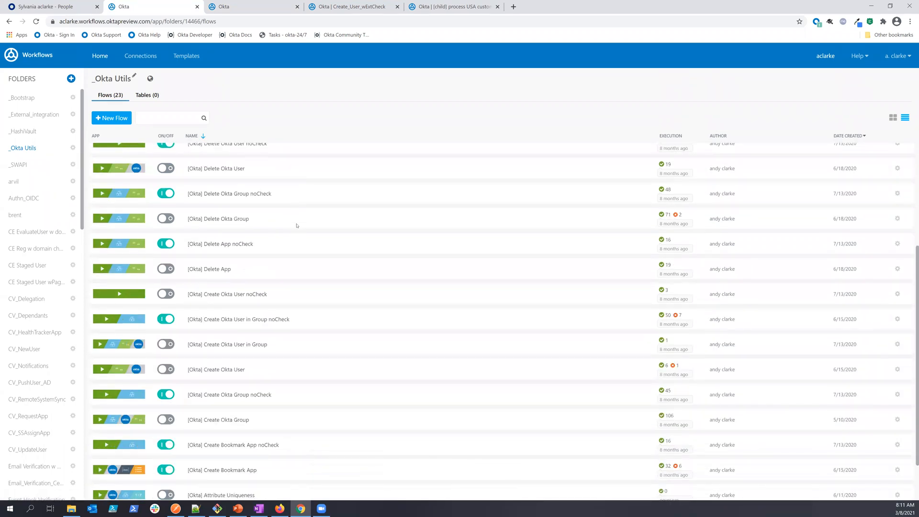
scroll(up, 3)
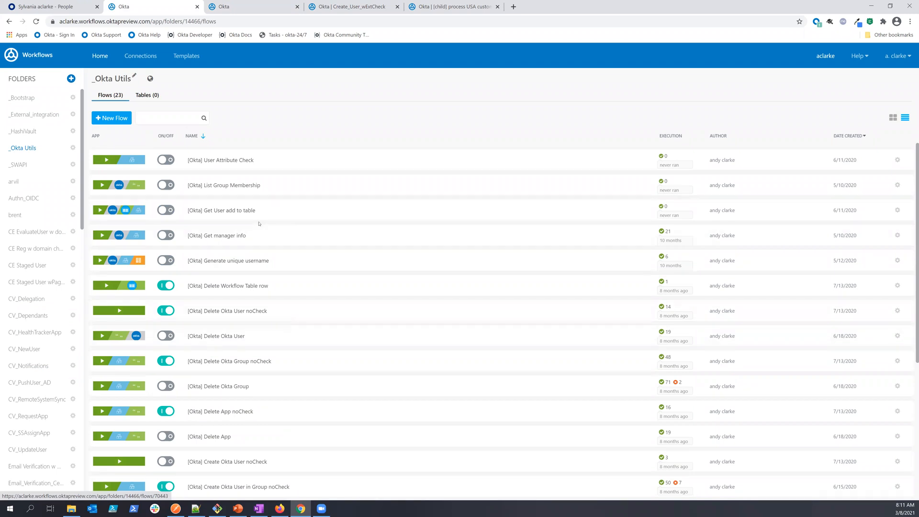
mouse_move(242, 211)
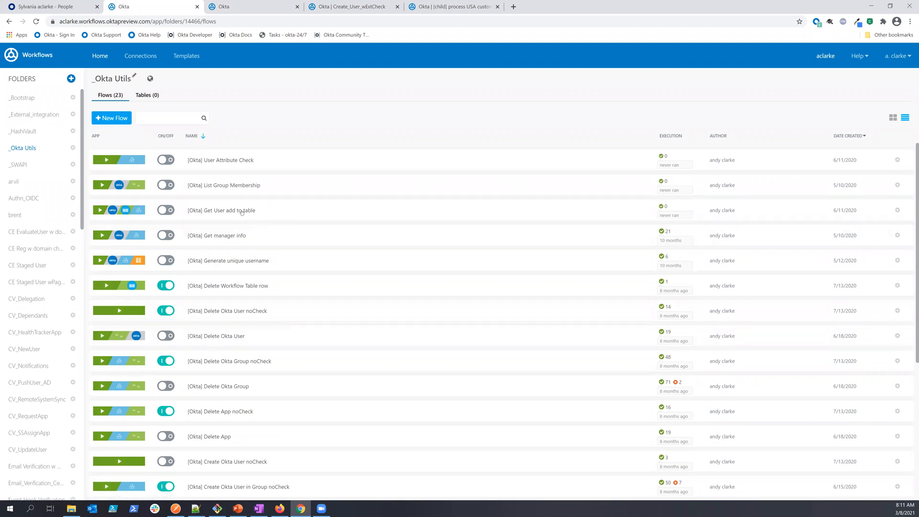
click(36, 425)
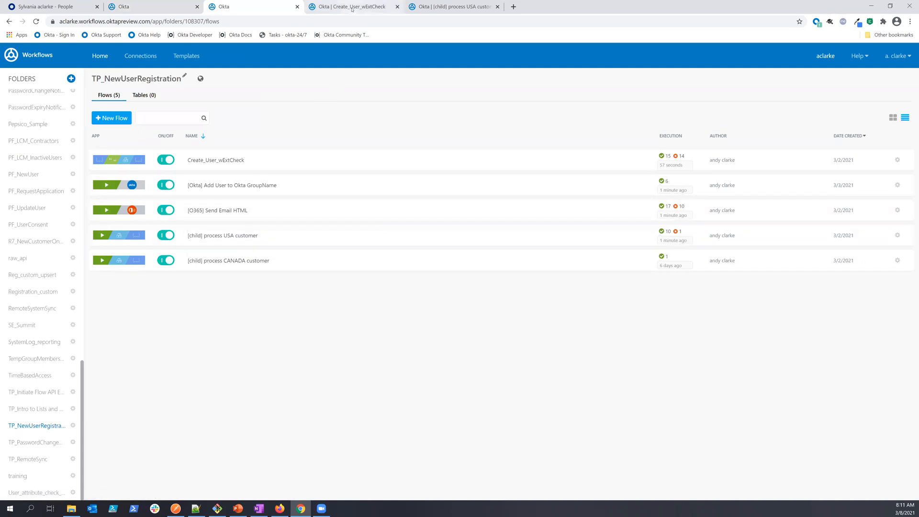
Leave Create_User_wExtCheck's execution history and reopen the flow in the editor.
click(215, 160)
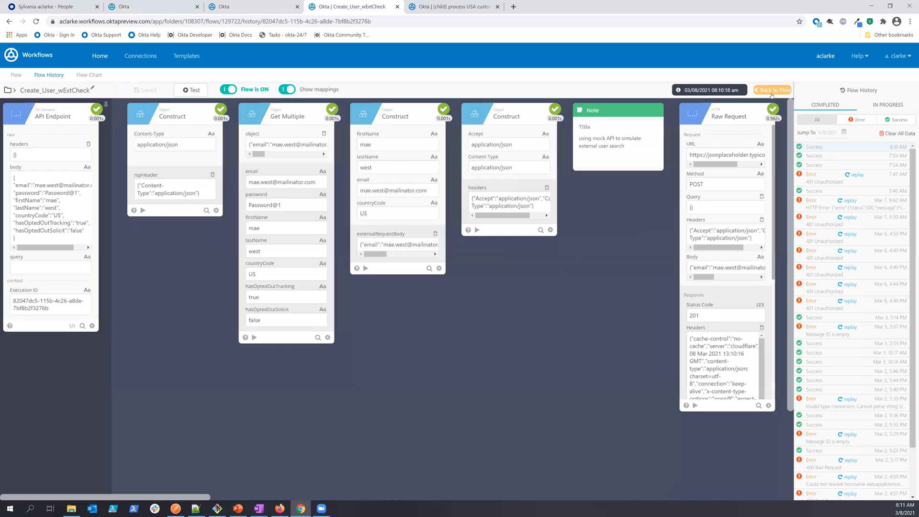
click(773, 90)
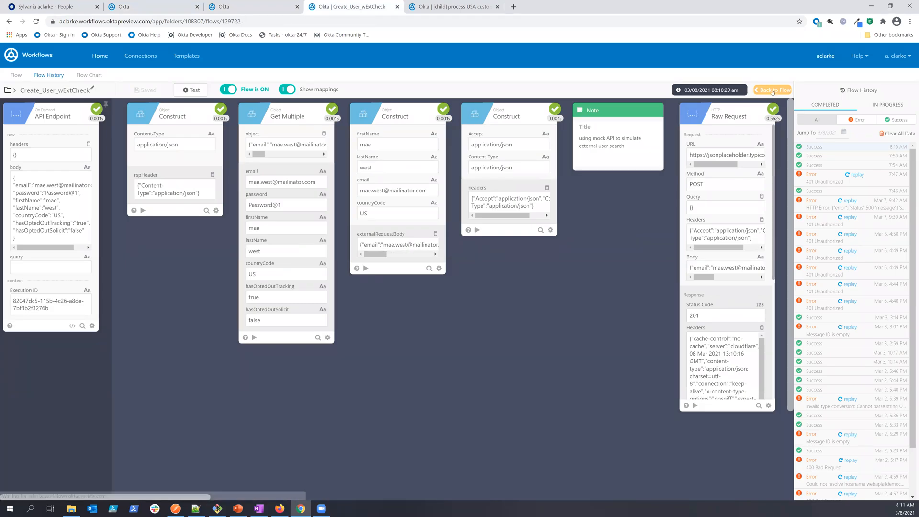
click(773, 89)
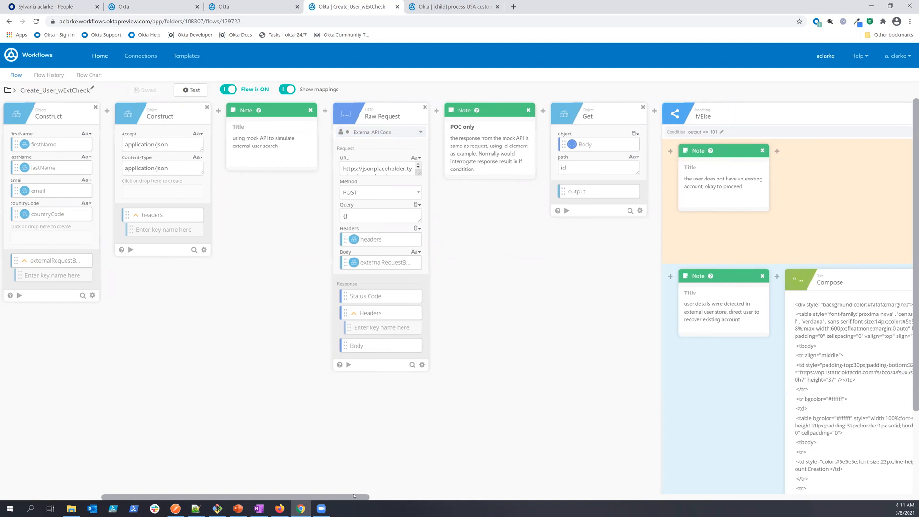
scroll(right, 3)
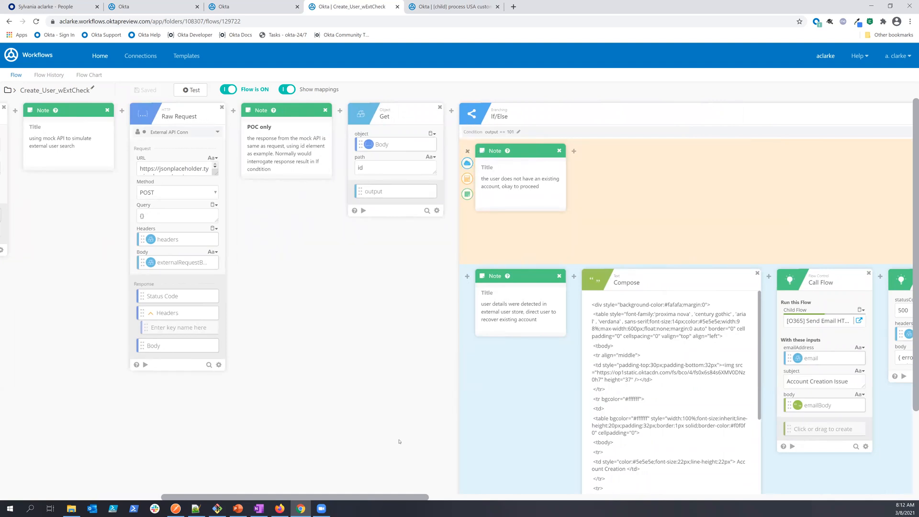
scroll(right, 3)
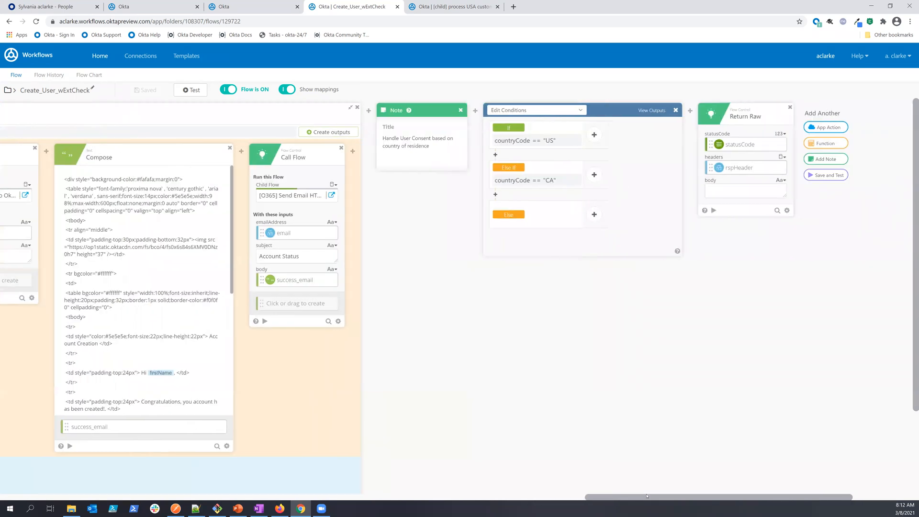
Expand the countryCode == "US" branch to reveal its USA customer child flow call.
scroll(left, 3)
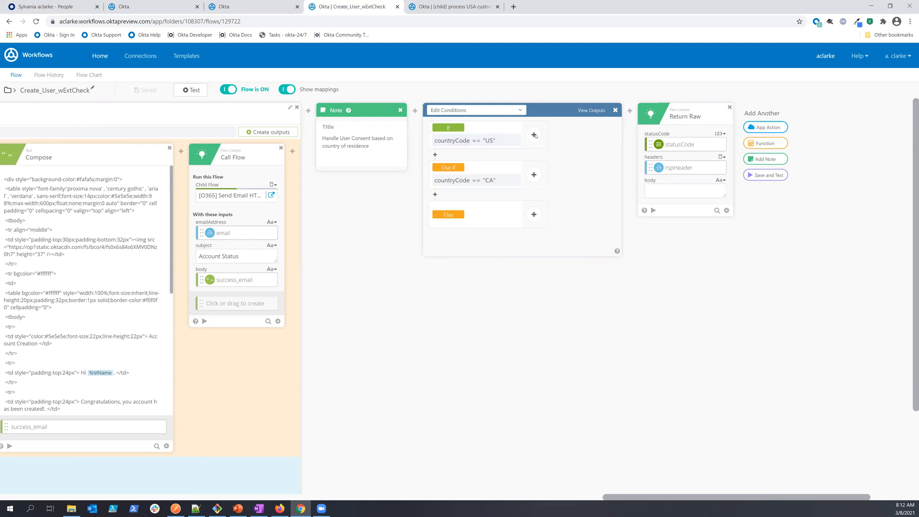
click(532, 135)
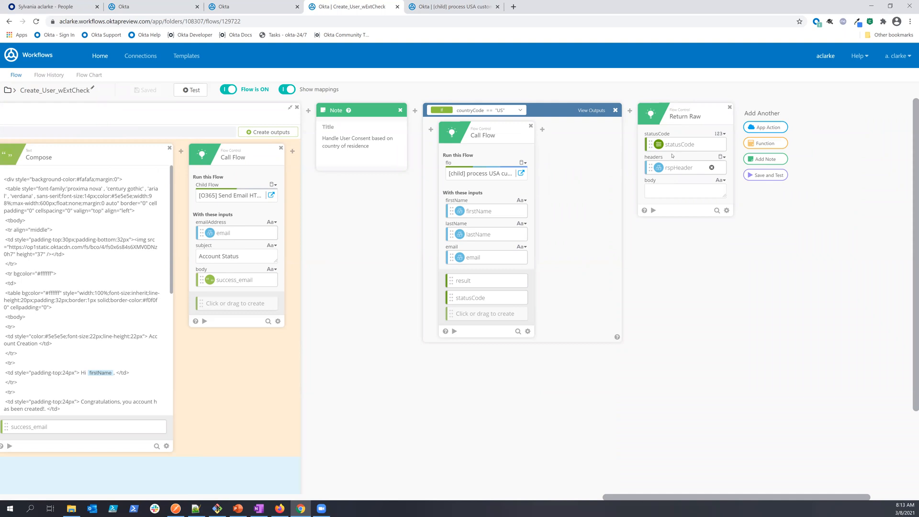
mouse_move(658, 251)
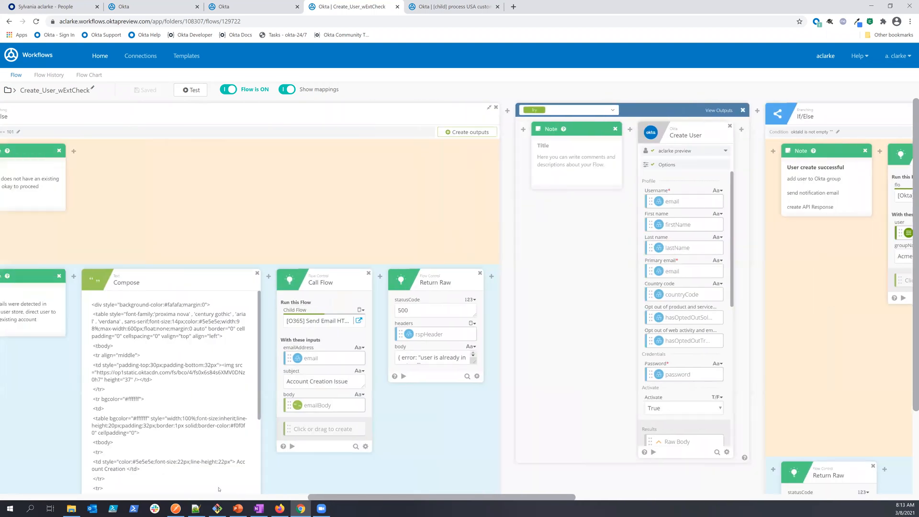
scroll(left, 3)
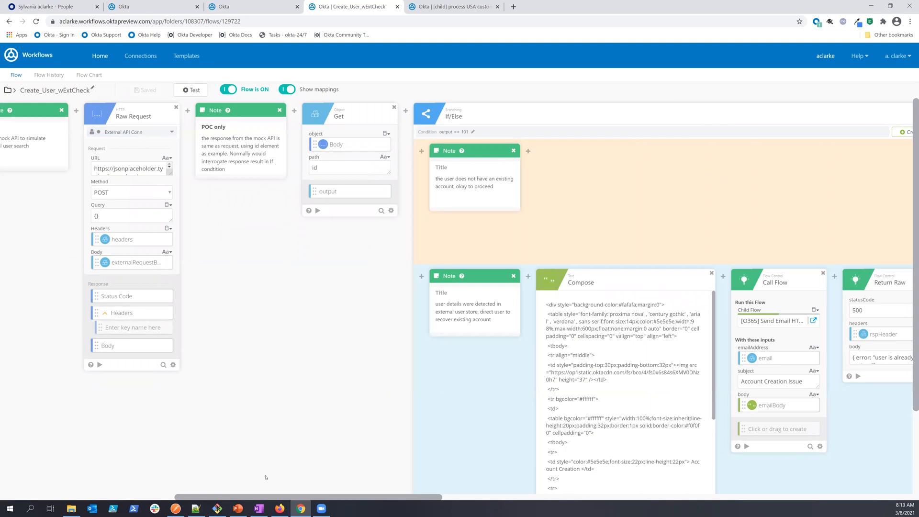
mouse_move(266, 497)
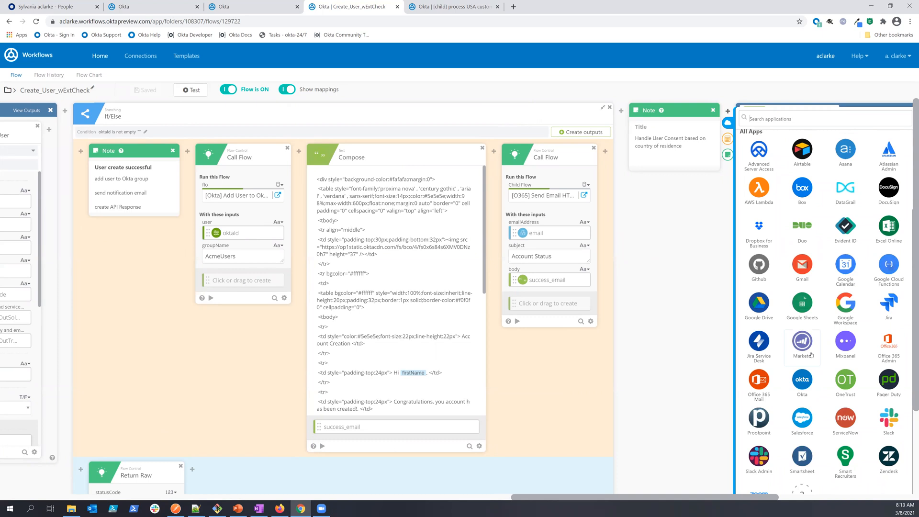
mouse_move(807, 343)
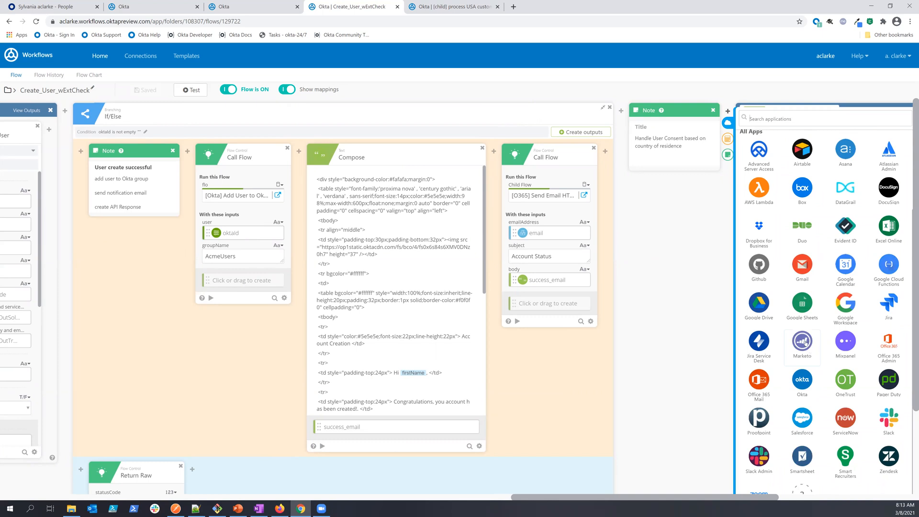
mouse_move(804, 343)
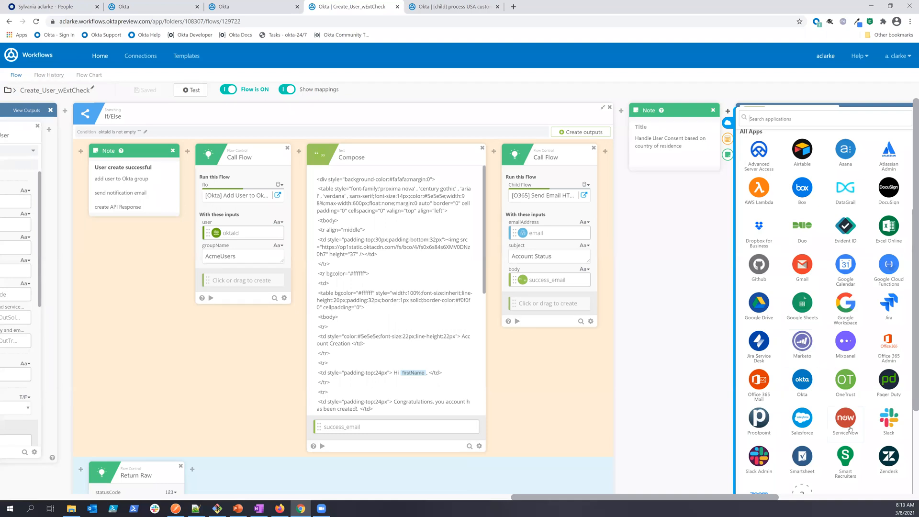
mouse_move(685, 284)
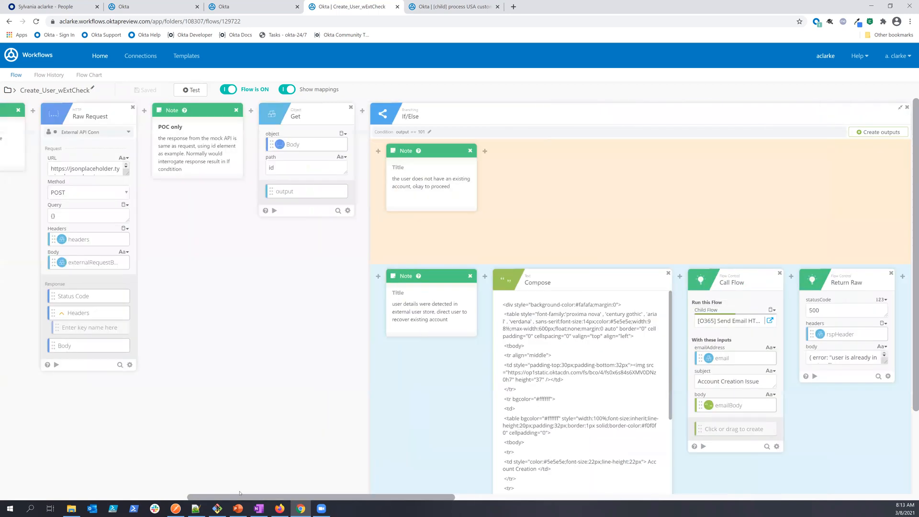
scroll(left, 3)
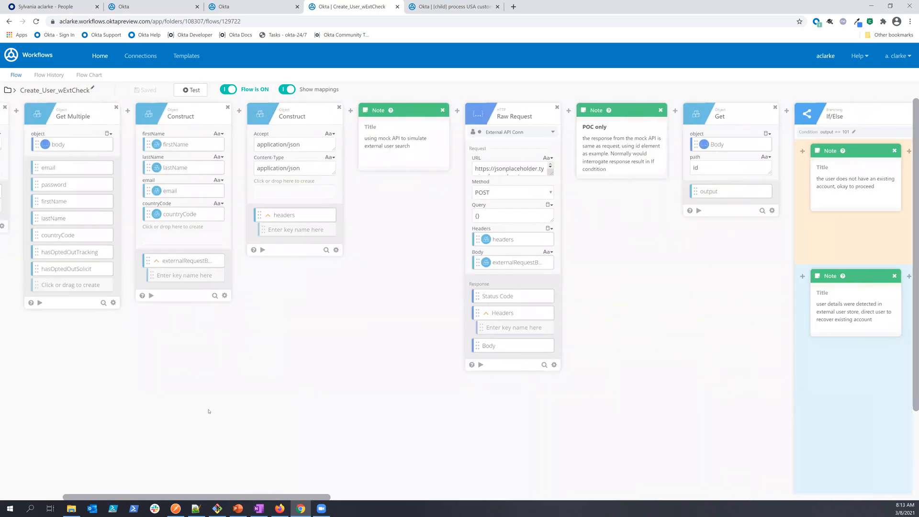